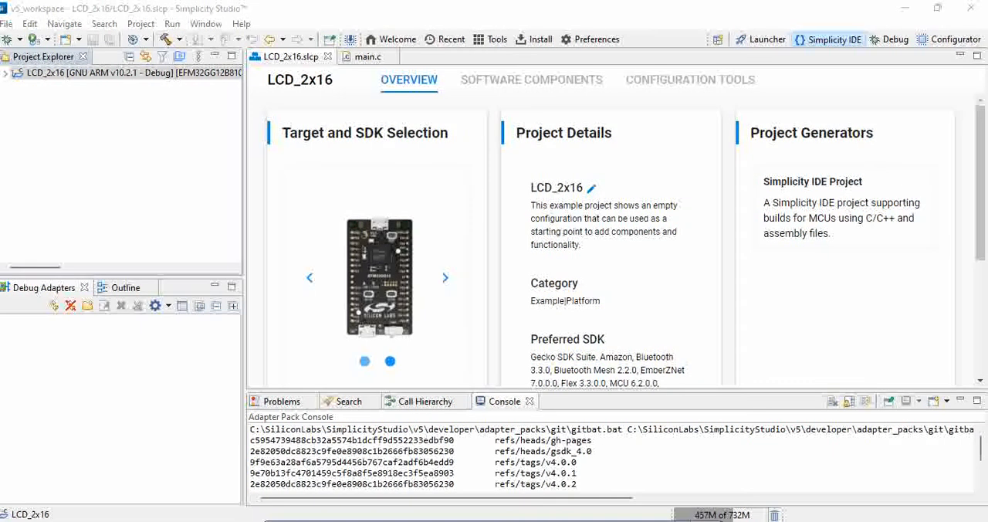
mouse_move(347, 270)
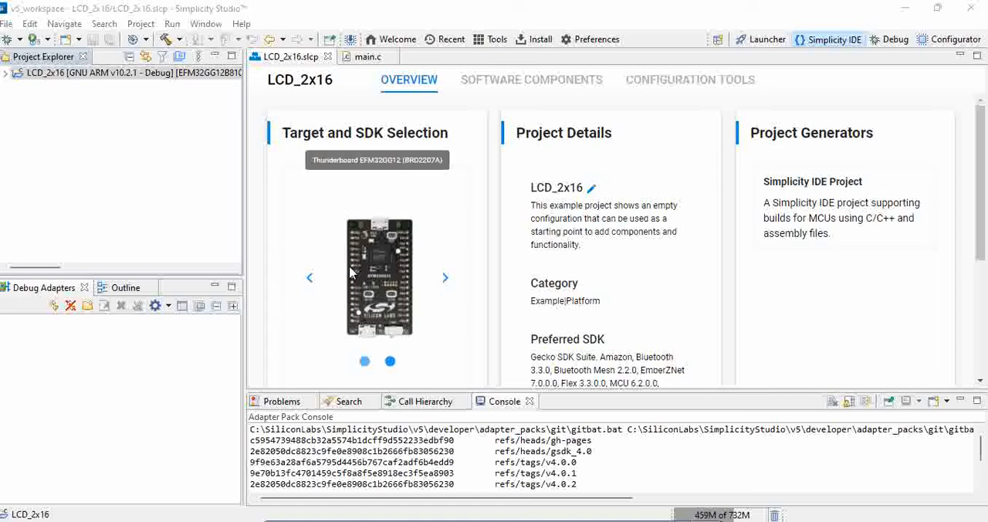
mouse_move(478, 179)
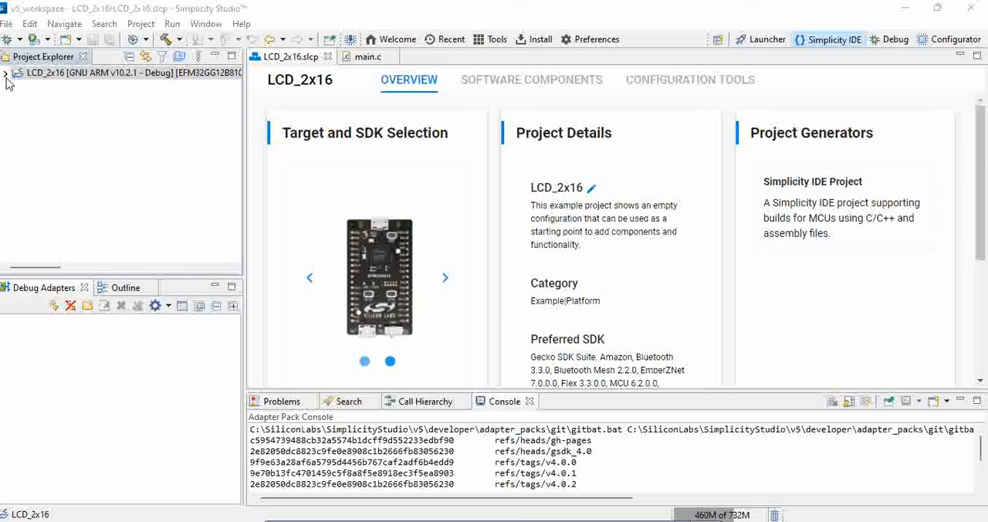
Step: Copy and paste the LCD_2x16 project, bringing up a Copy Project dialog proposing LCD_2x17
click(8, 75)
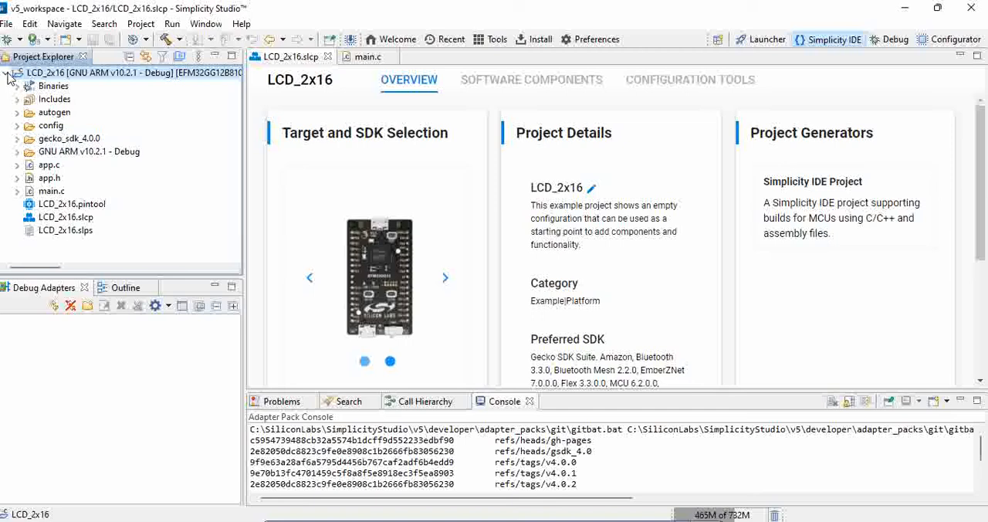
click(8, 78)
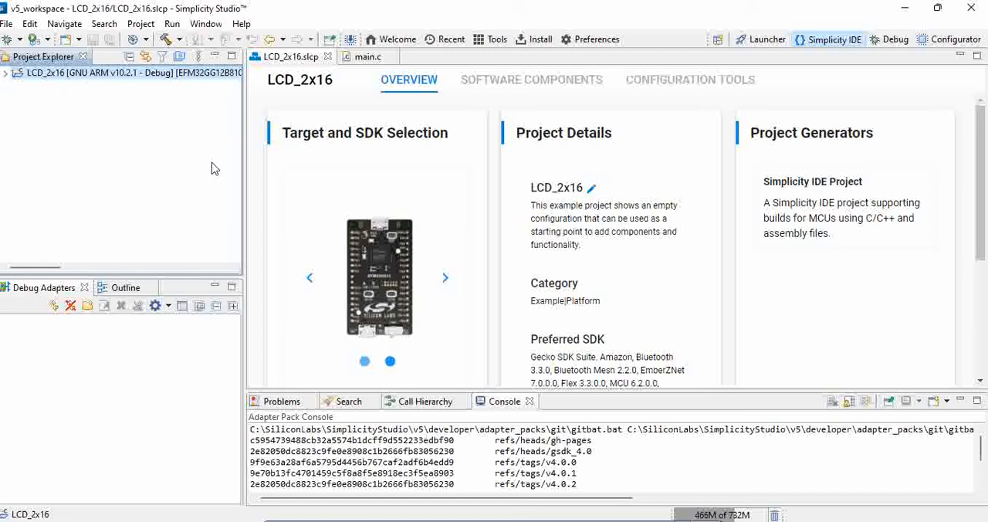
mouse_move(106, 107)
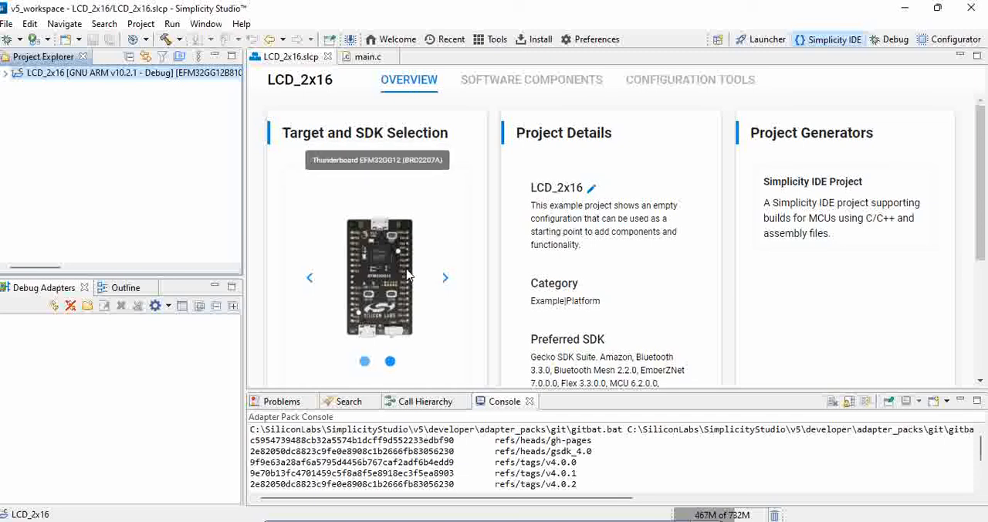
mouse_move(414, 277)
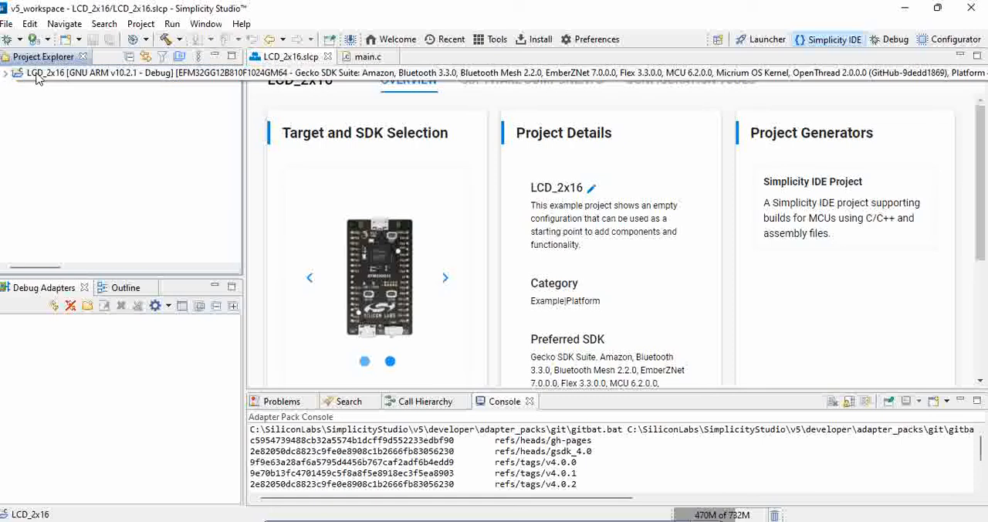
right_click(42, 76)
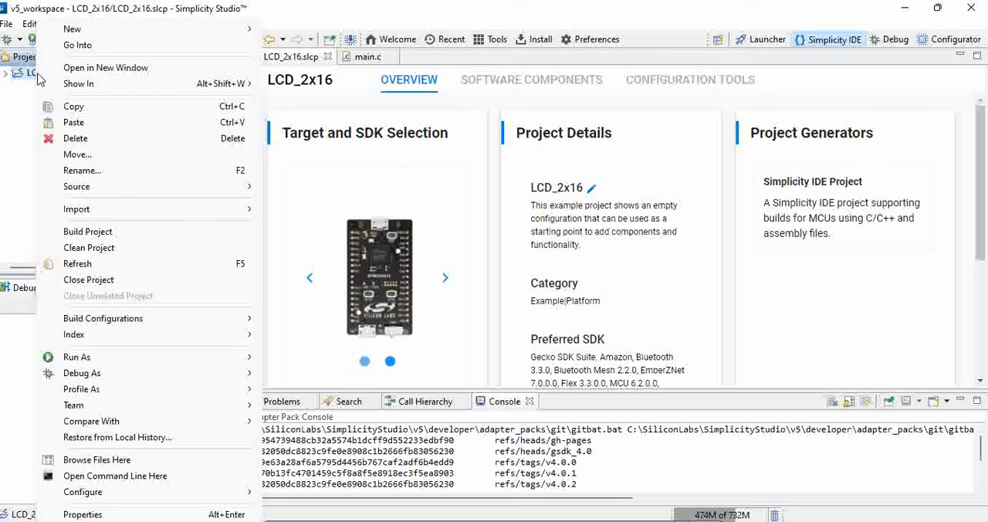
click(73, 105)
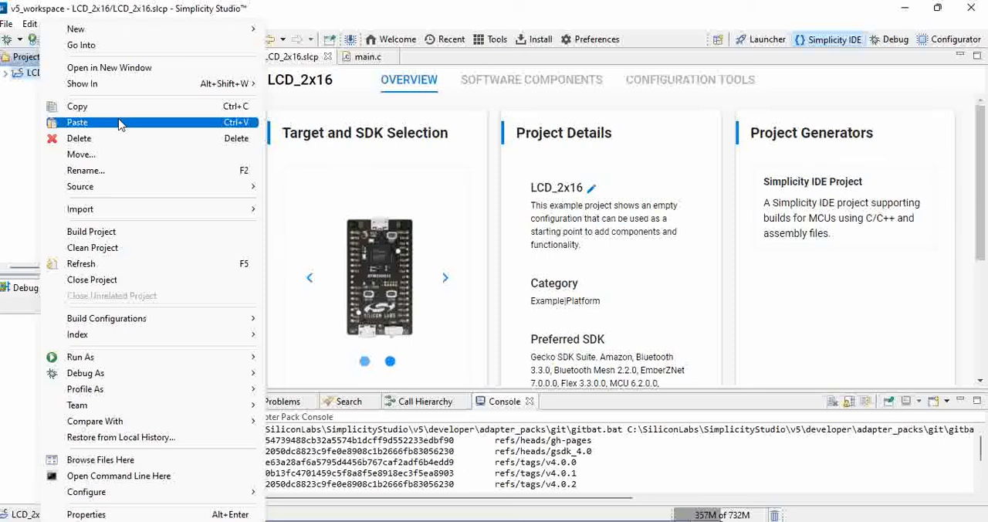
click(78, 122)
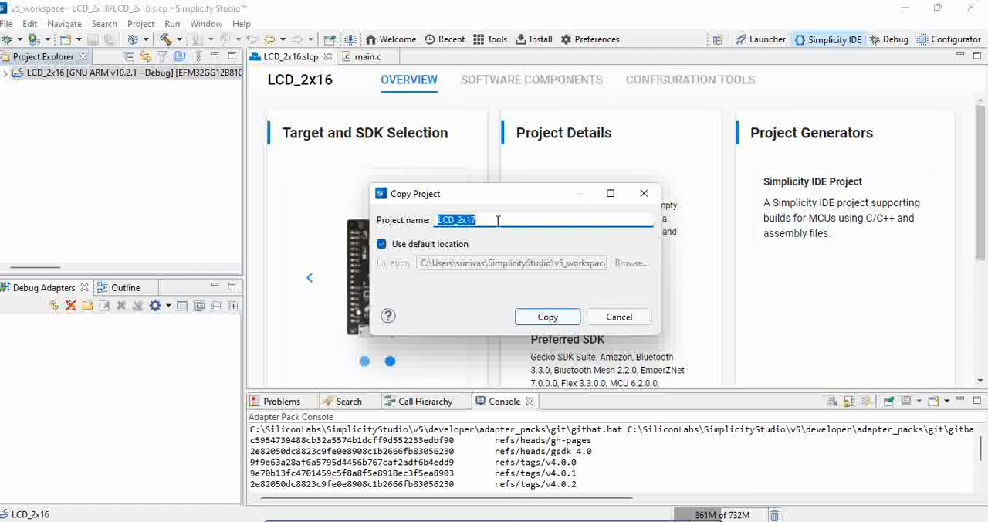
Step: Name the duplicated project PIR_Sensor and confirm the copy
text(PIR_Sensor)
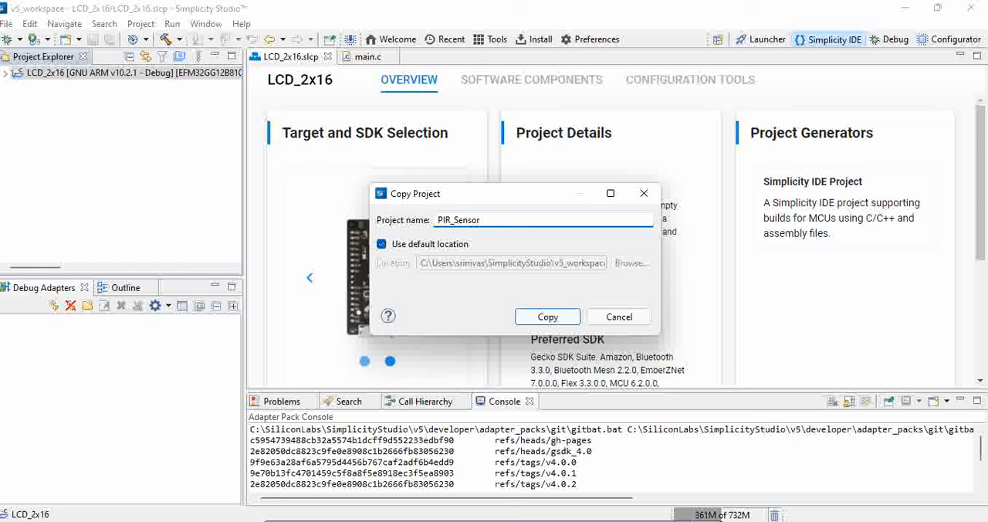
mouse_move(90, 217)
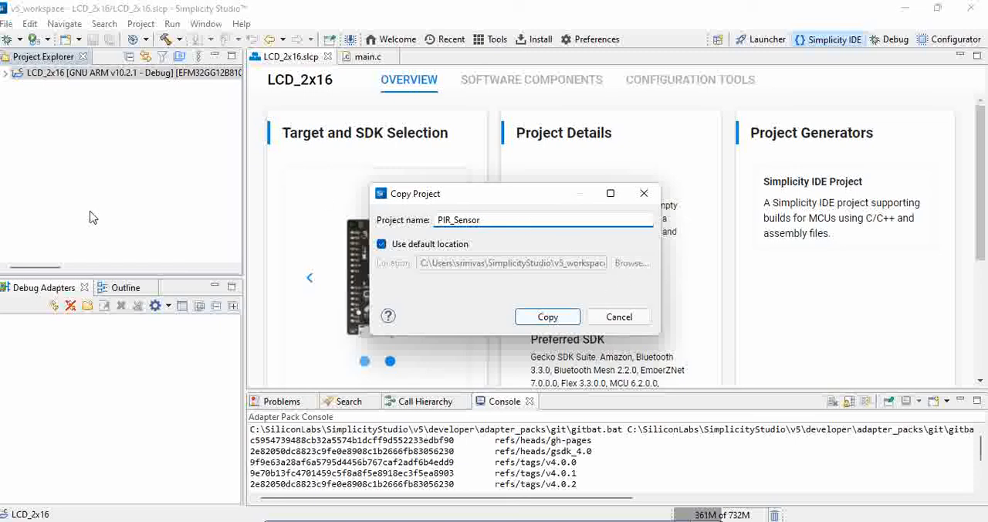
mouse_move(547, 317)
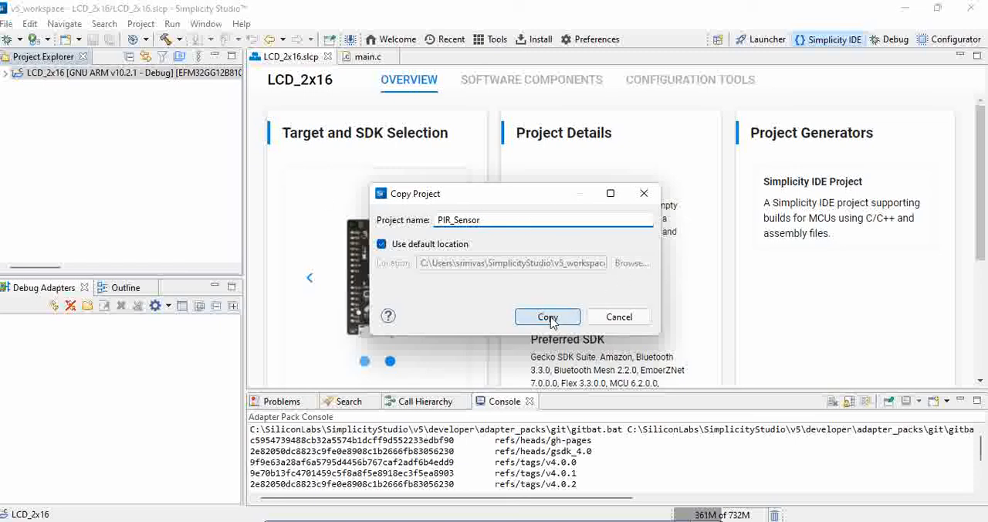
click(548, 317)
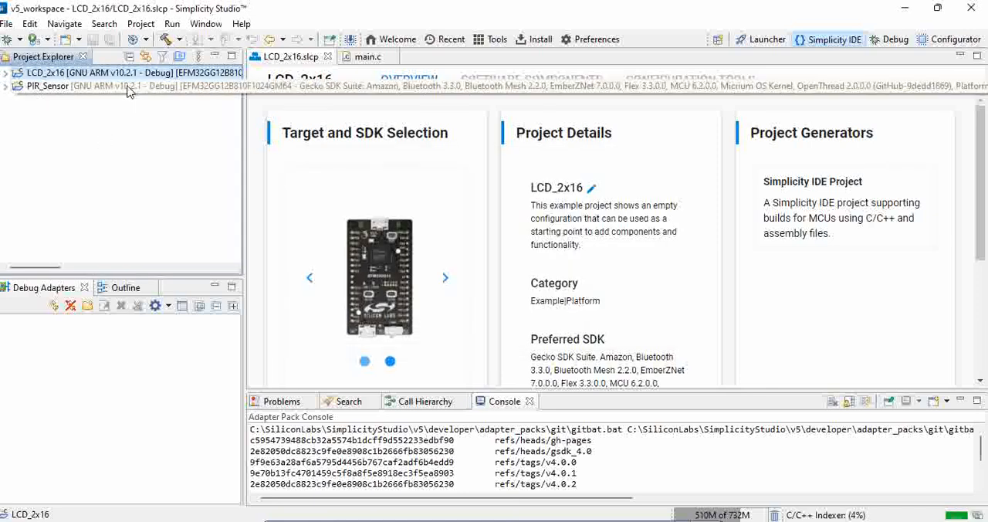
click(8, 74)
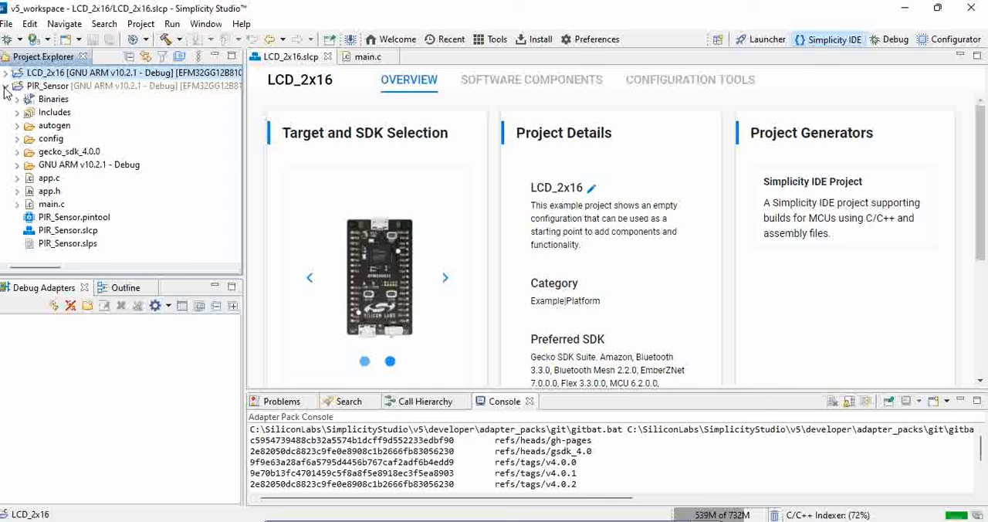
click(8, 74)
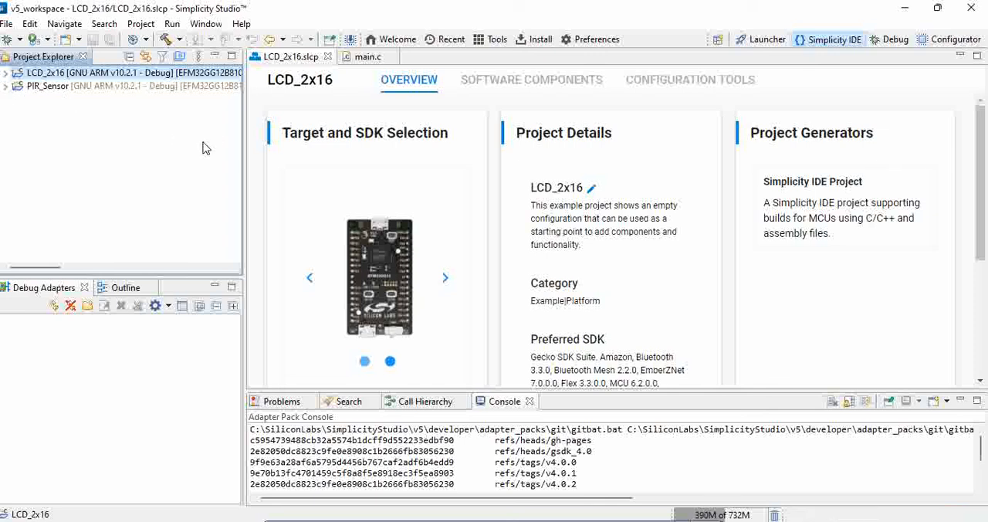